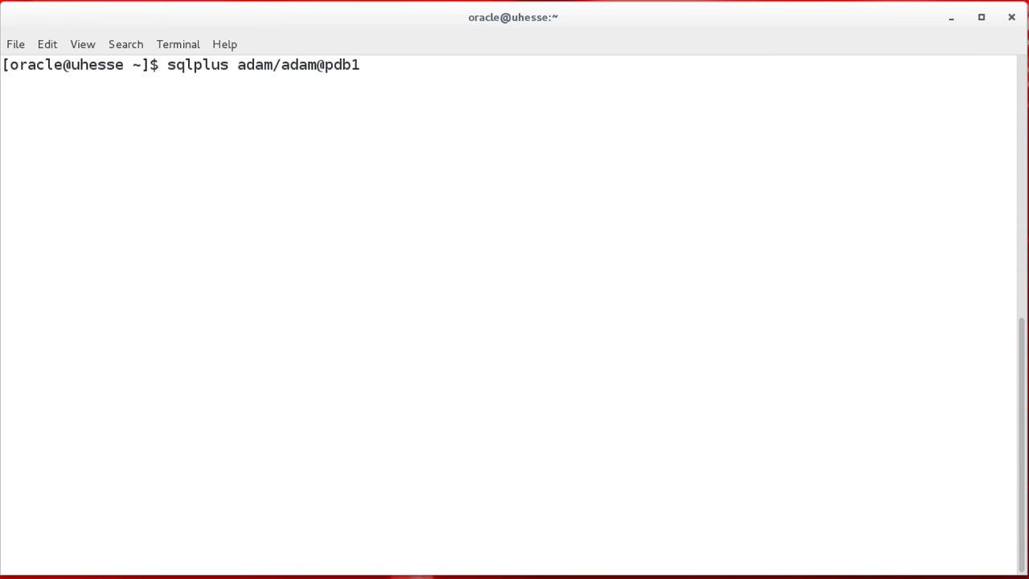
{"action": "key", "text": "Return"}
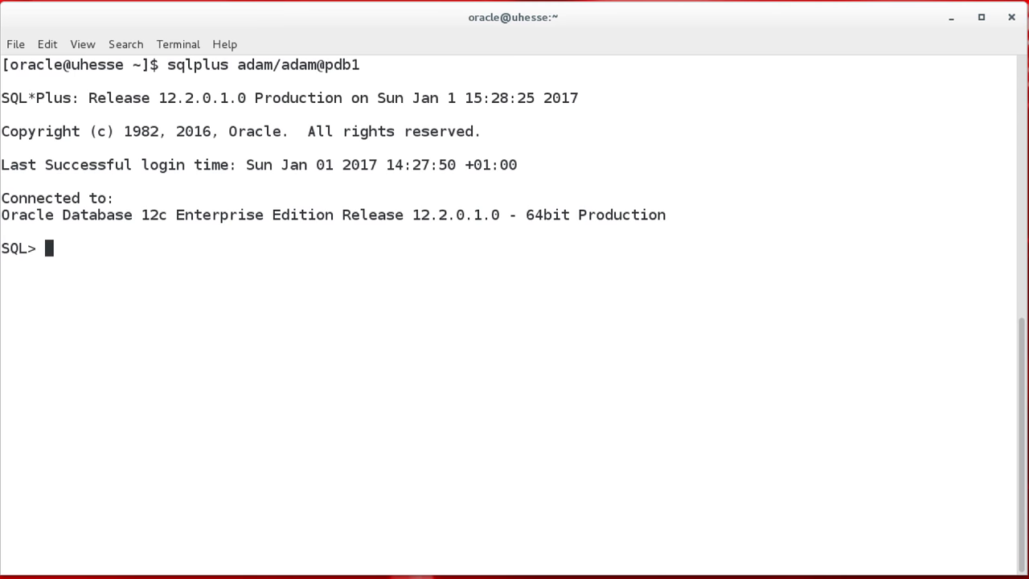
{"action": "type", "text": "@"}
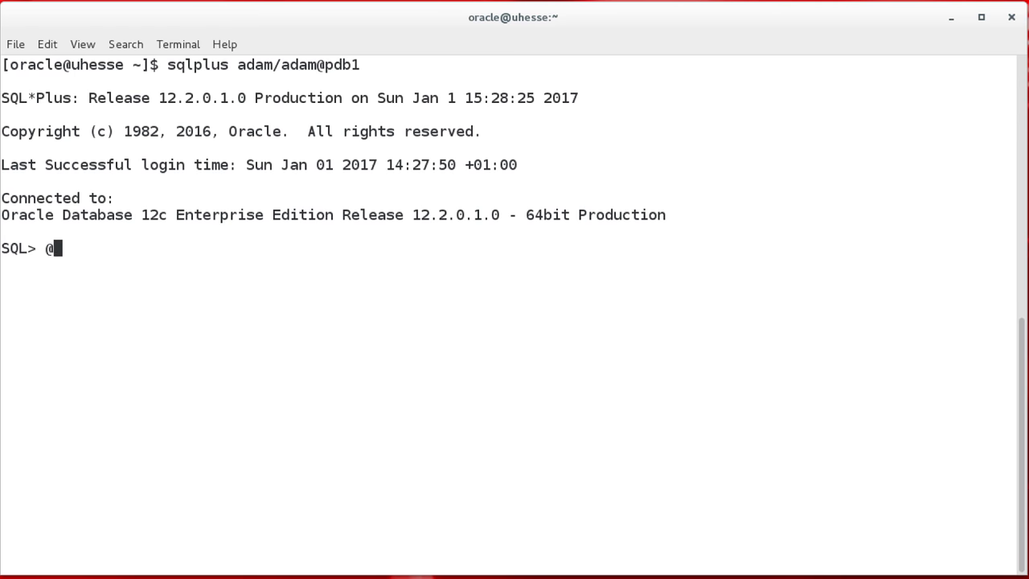
{"action": "type", "text": "create"}
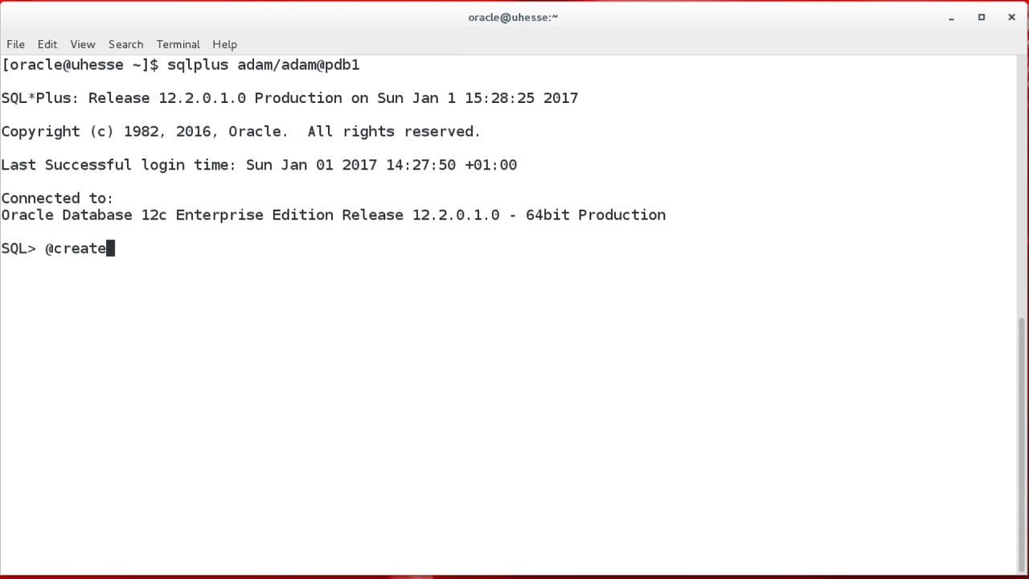
{"action": "type", "text": "_sal"}
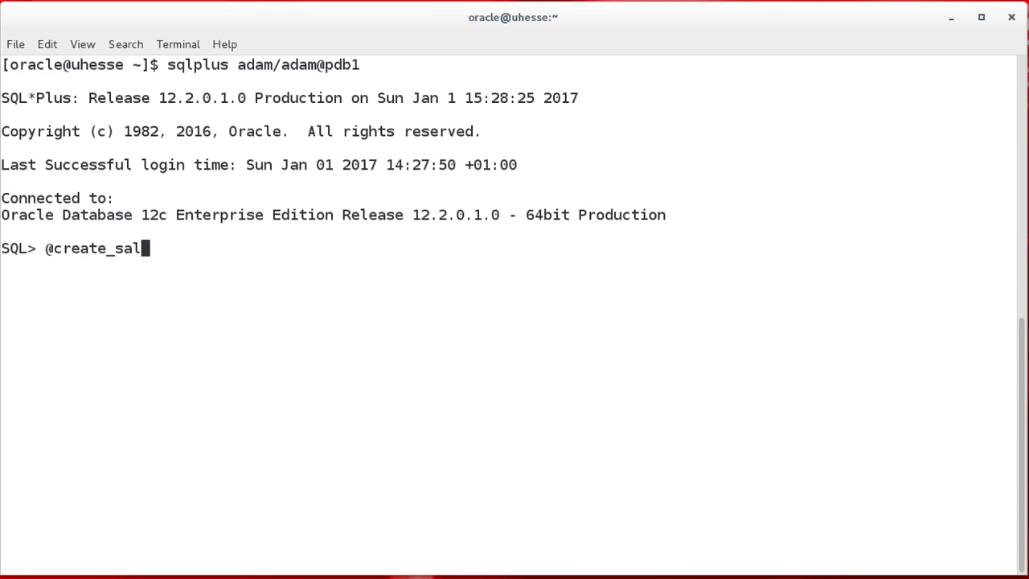
{"action": "type", "text": "es"}
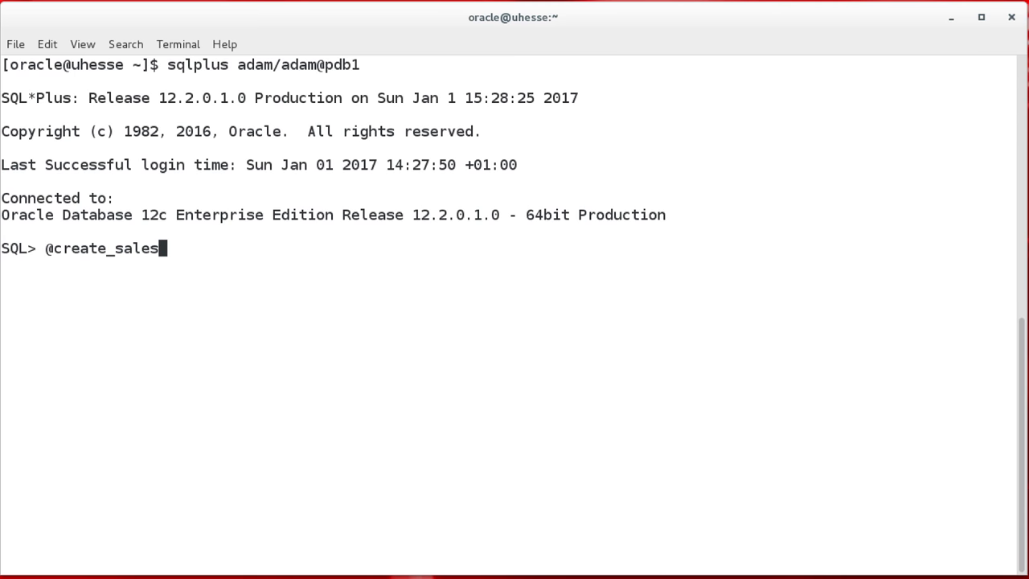
{"action": "key", "text": "Return"}
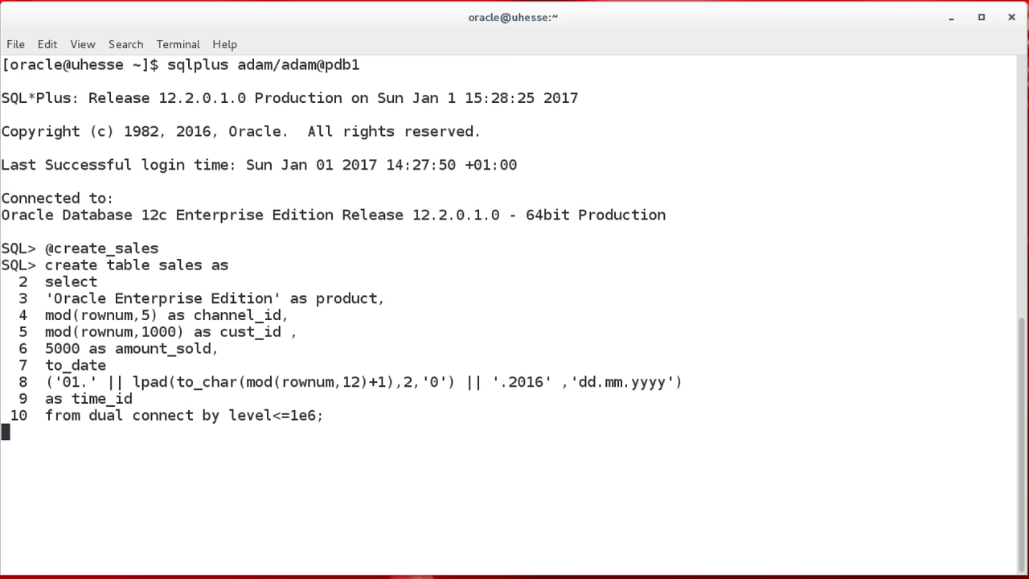
{"action": "key", "text": "Return"}
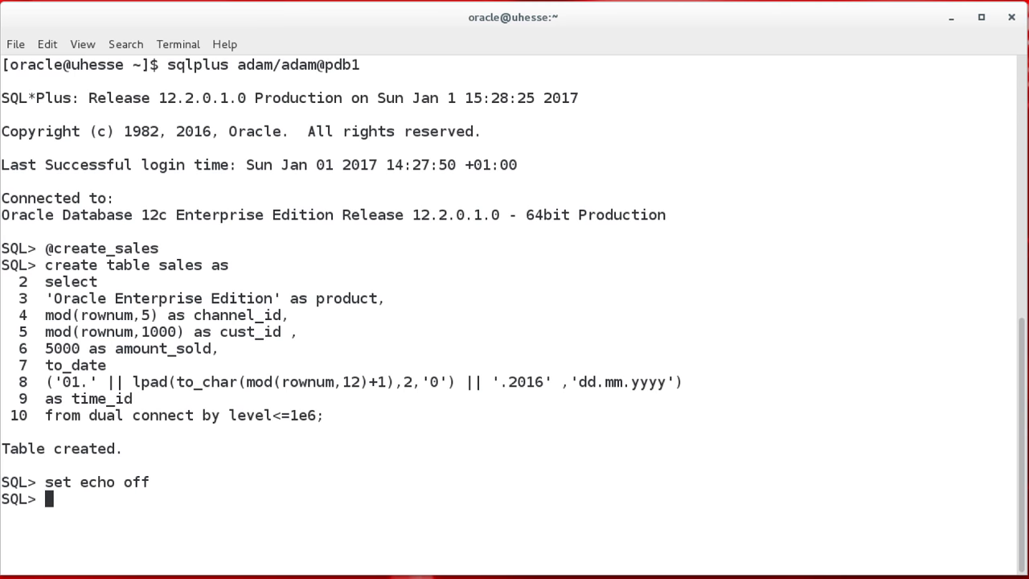
{"action": "type", "text": "@quer"}
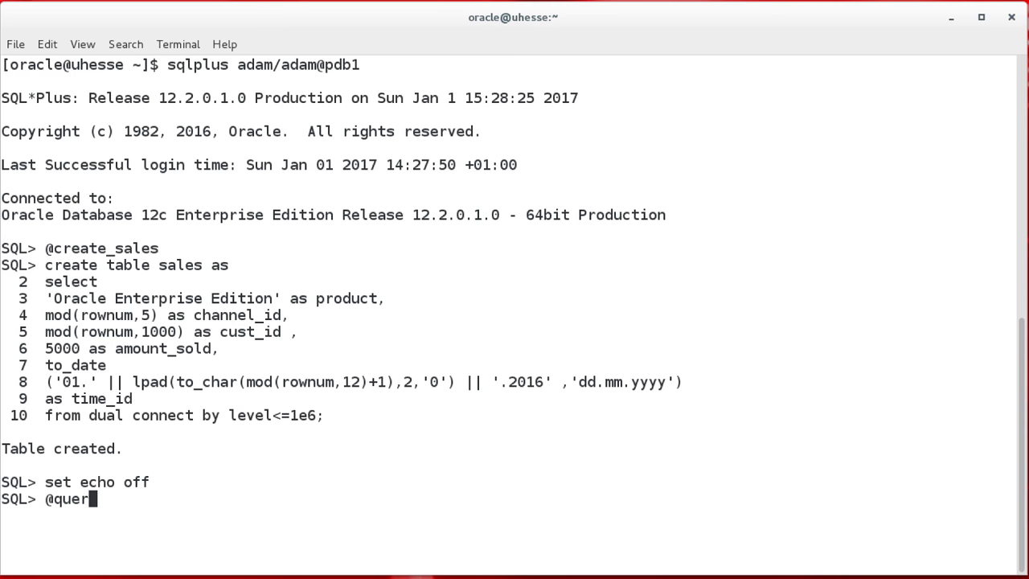
{"action": "type", "text": "y_s"}
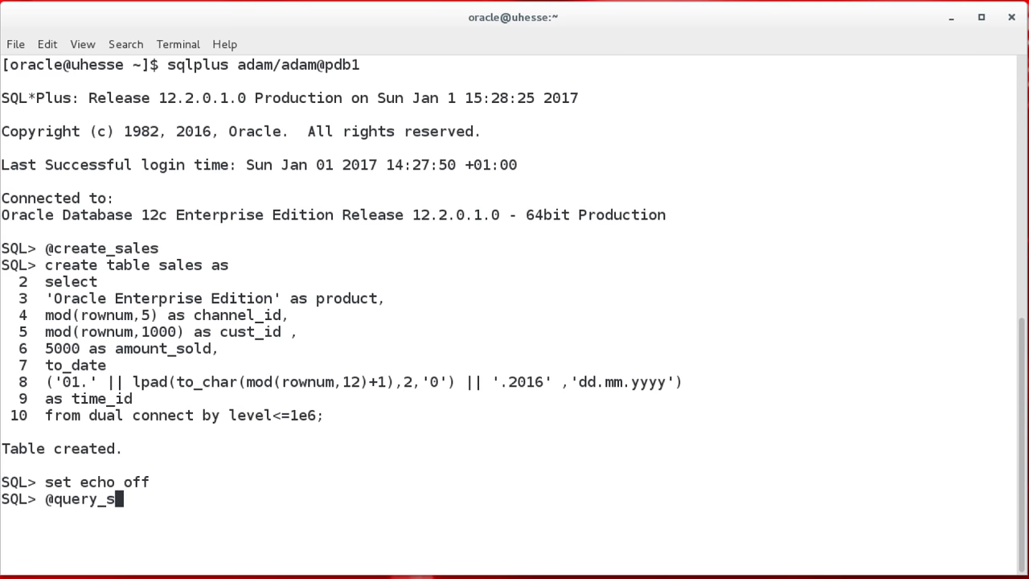
{"action": "type", "text": "ales"}
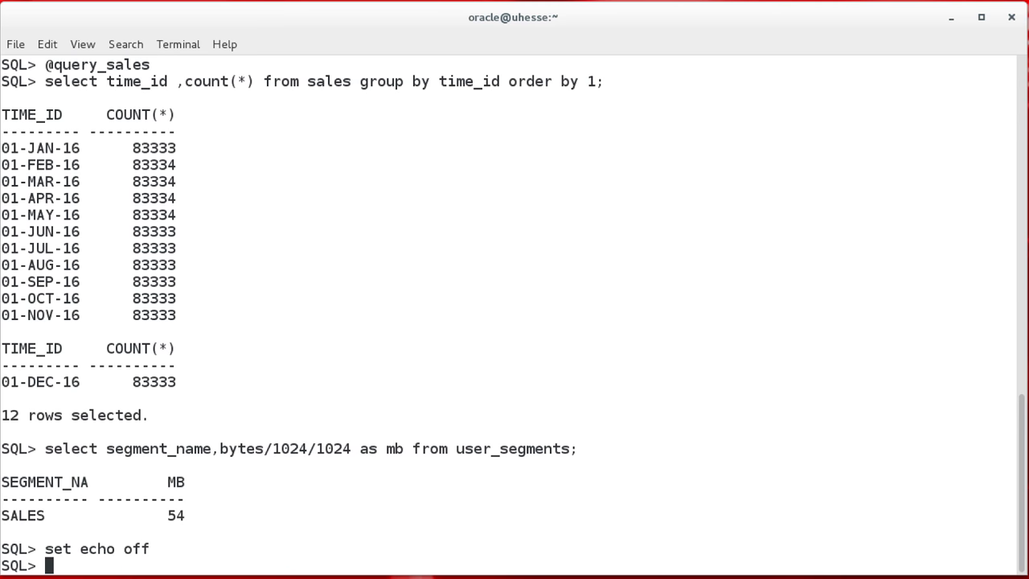
{"action": "mouse_move", "coordinate": [482, 357]}
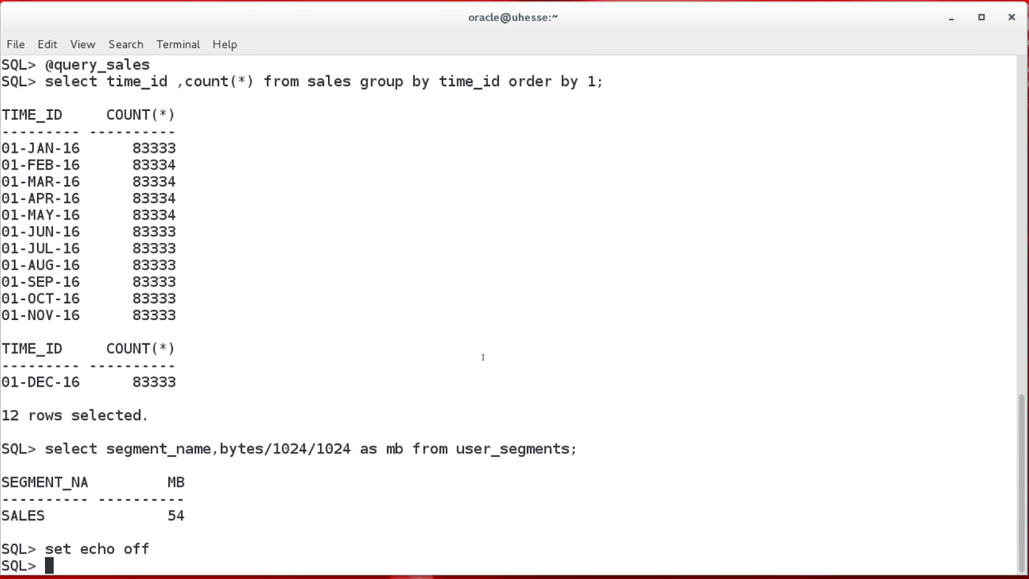
{"action": "mouse_move", "coordinate": [438, 383]}
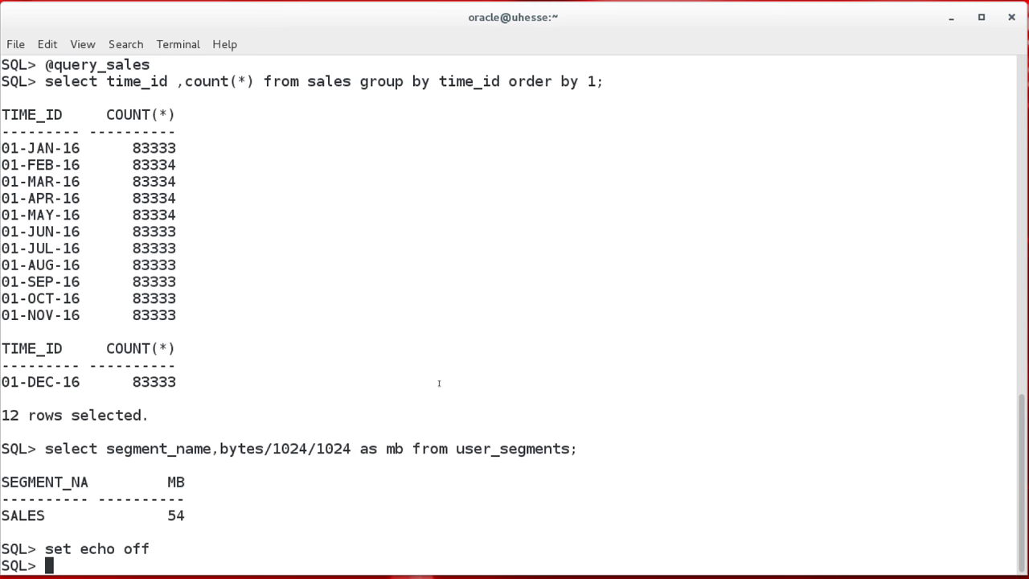
Delete the 250,001 sales rows dated before 01.04.2016 and commit
{"action": "type", "text": "delete from sales where time_id<to_date('01.04.2016','dd.mm.yyyy');"}
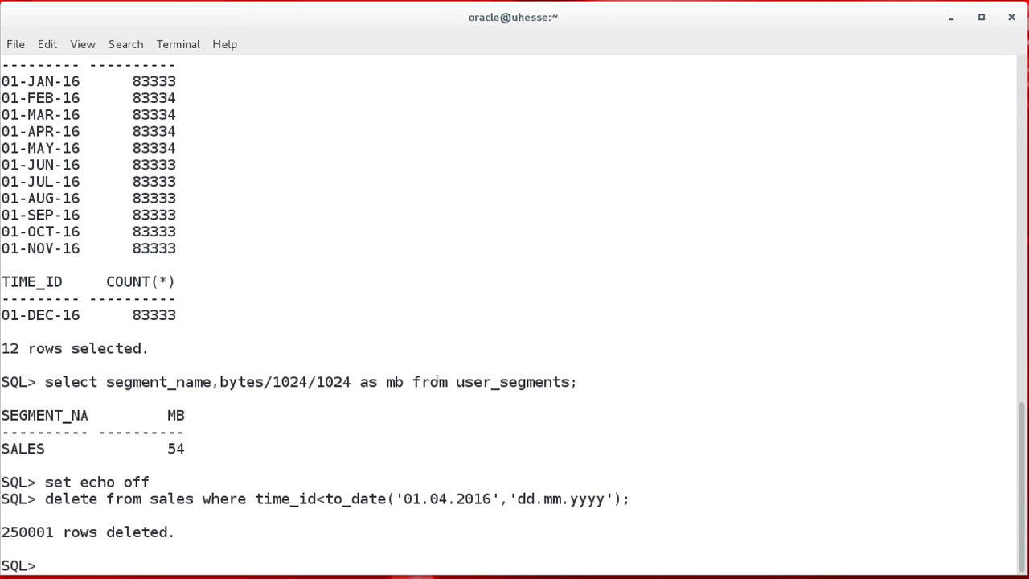
{"action": "type", "text": "co"}
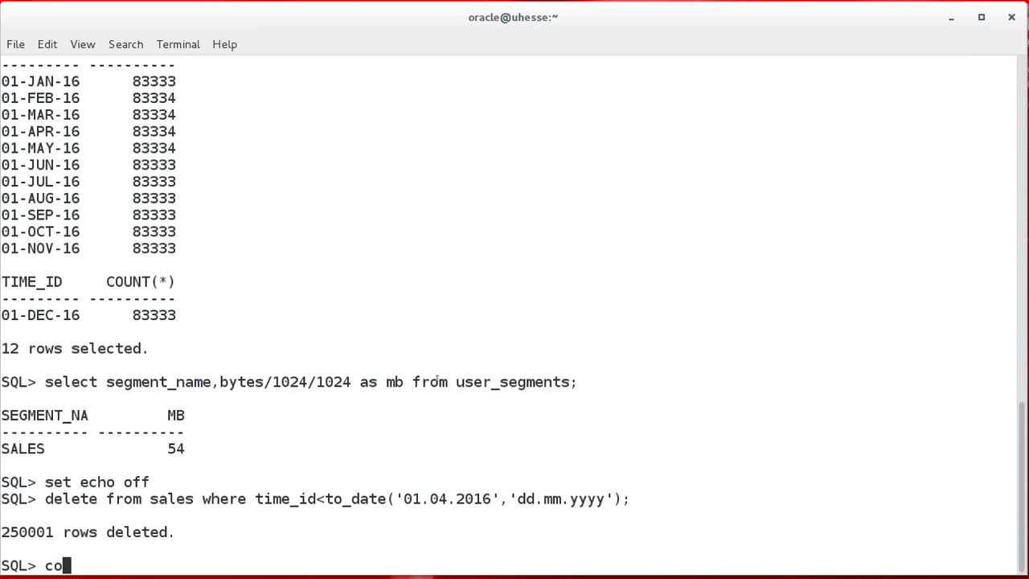
{"action": "type", "text": "mmit;"}
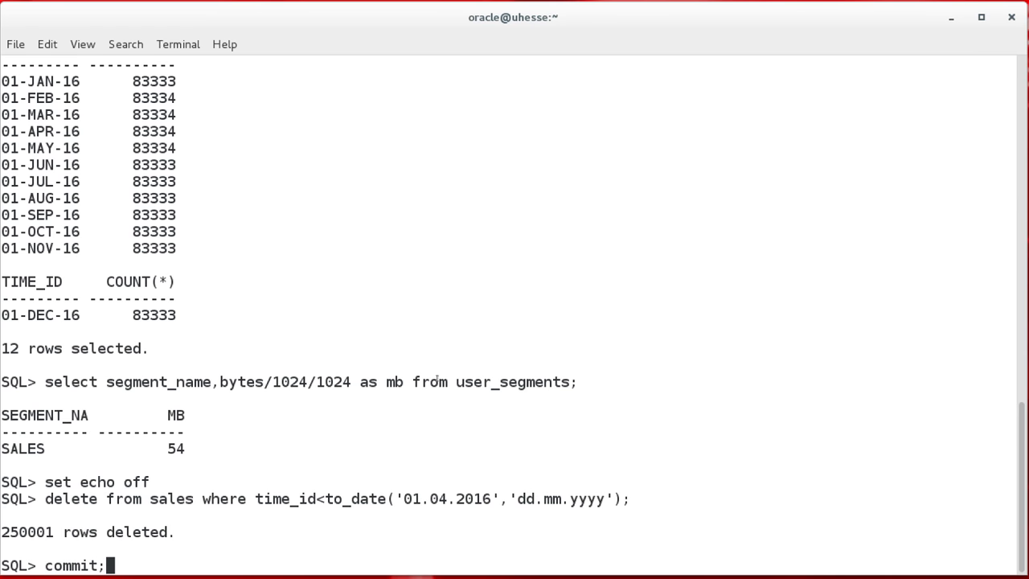
{"action": "key", "text": "Return"}
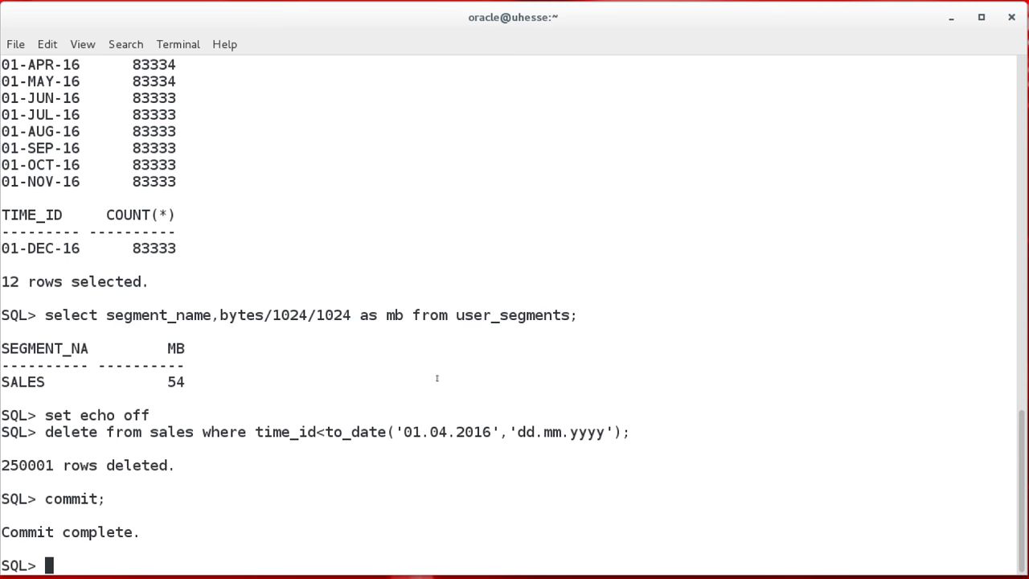
{"action": "type", "text": "@query"}
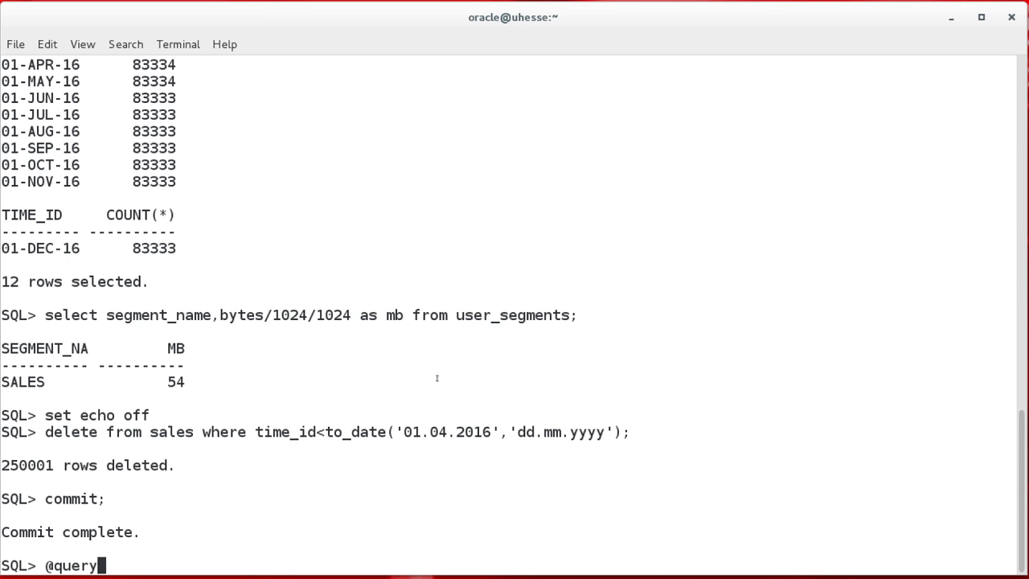
{"action": "type", "text": "_sale"}
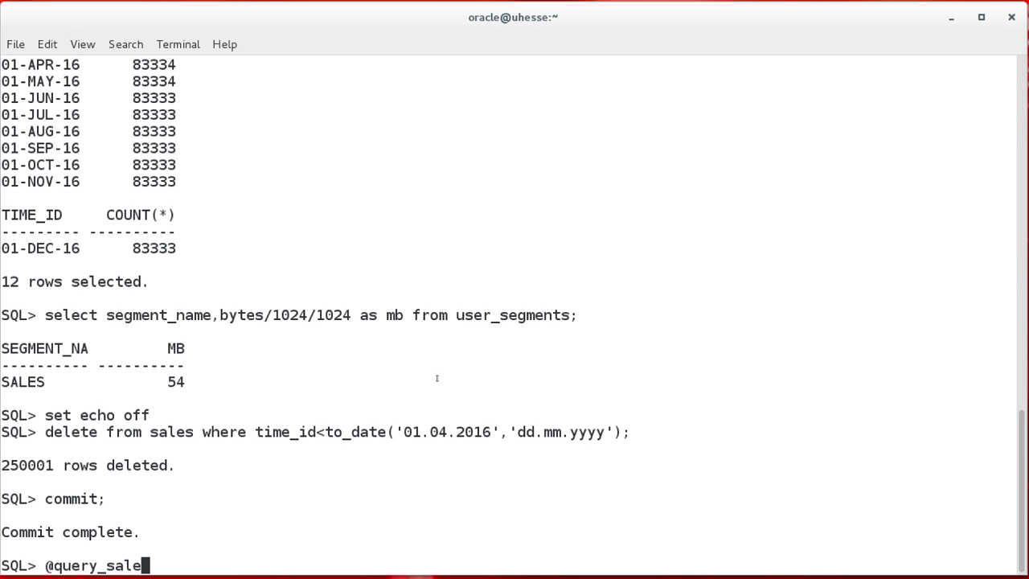
{"action": "key", "text": "Return"}
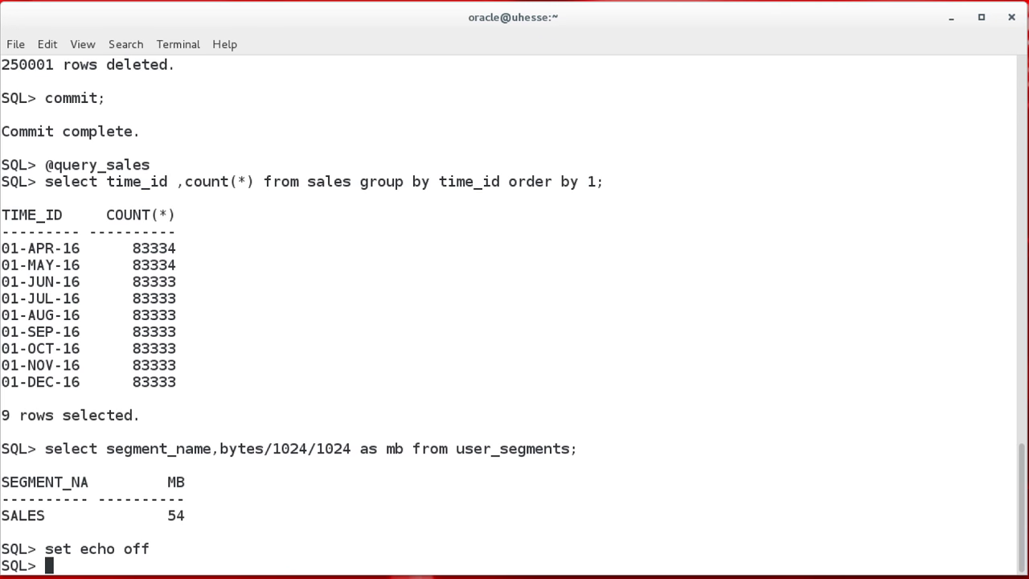
{"action": "mouse_move", "coordinate": [866, 36]}
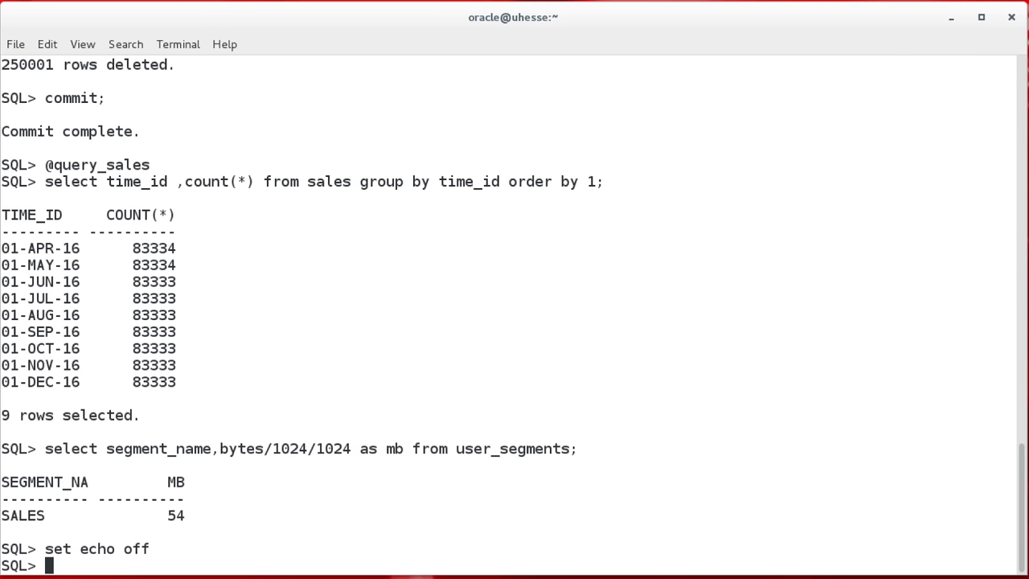
{"action": "type", "text": "@inse"}
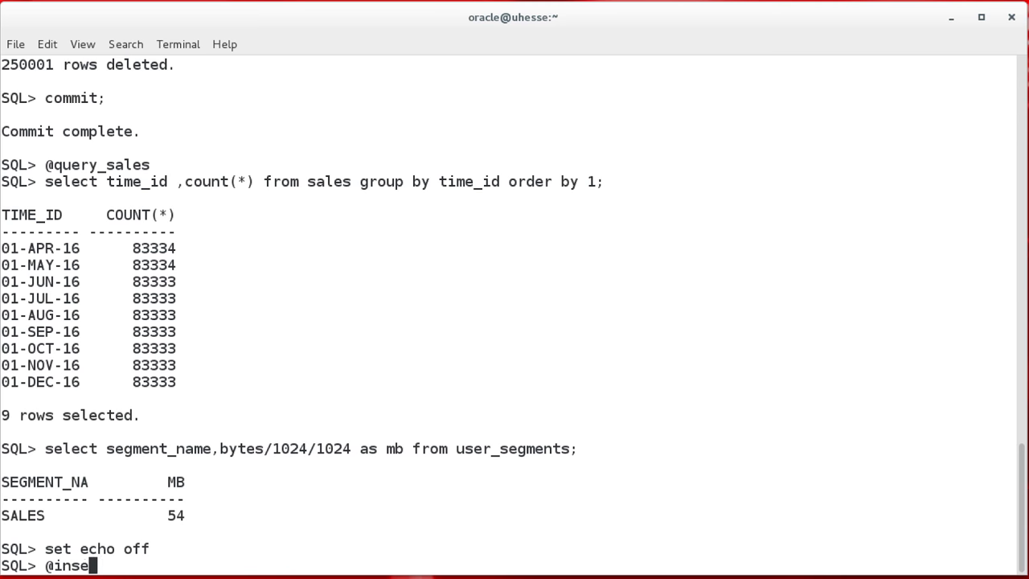
{"action": "type", "text": "rt_sal"}
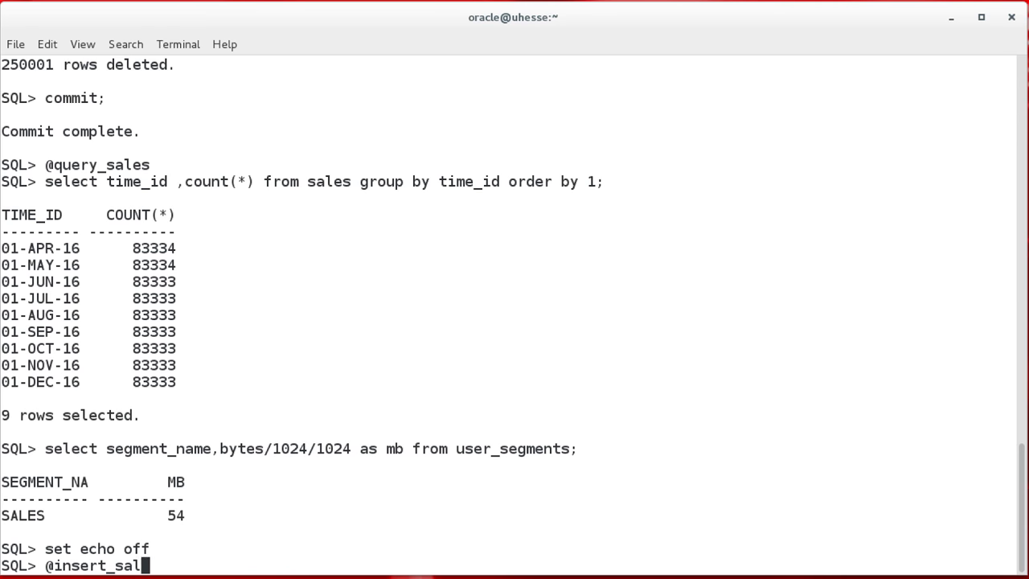
{"action": "type", "text": "es"}
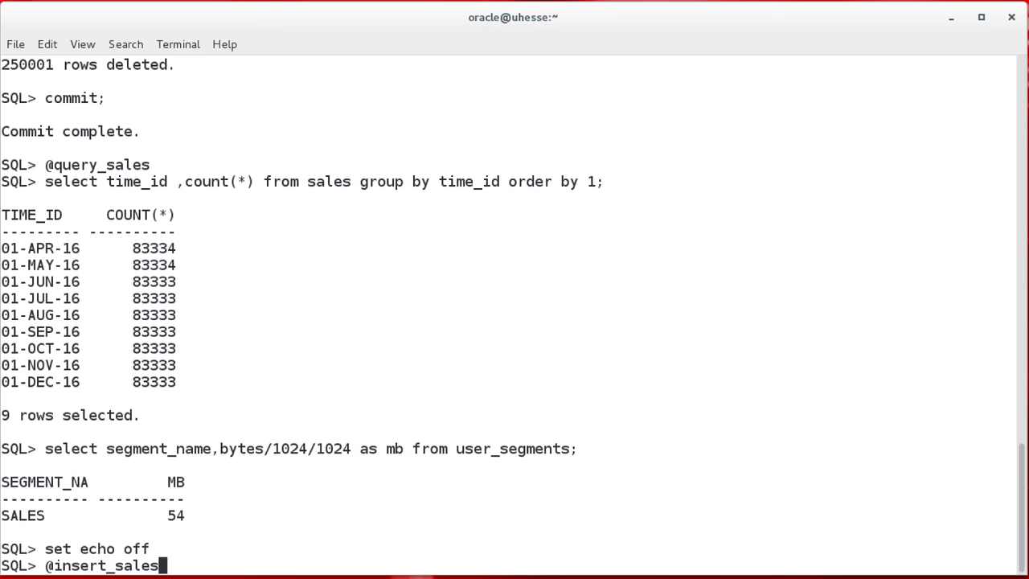
{"action": "key", "text": "Return"}
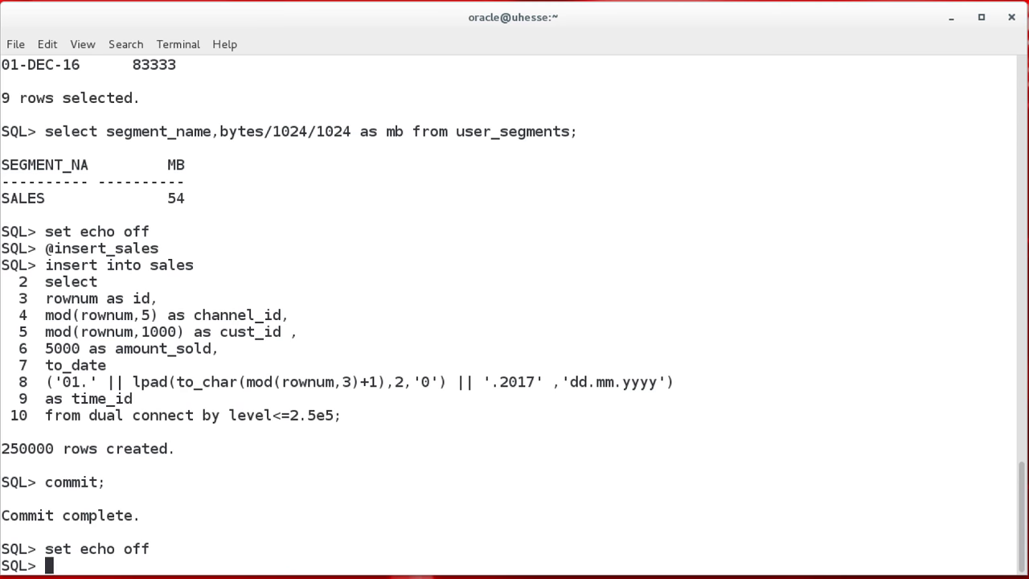
{"action": "type", "text": "@que"}
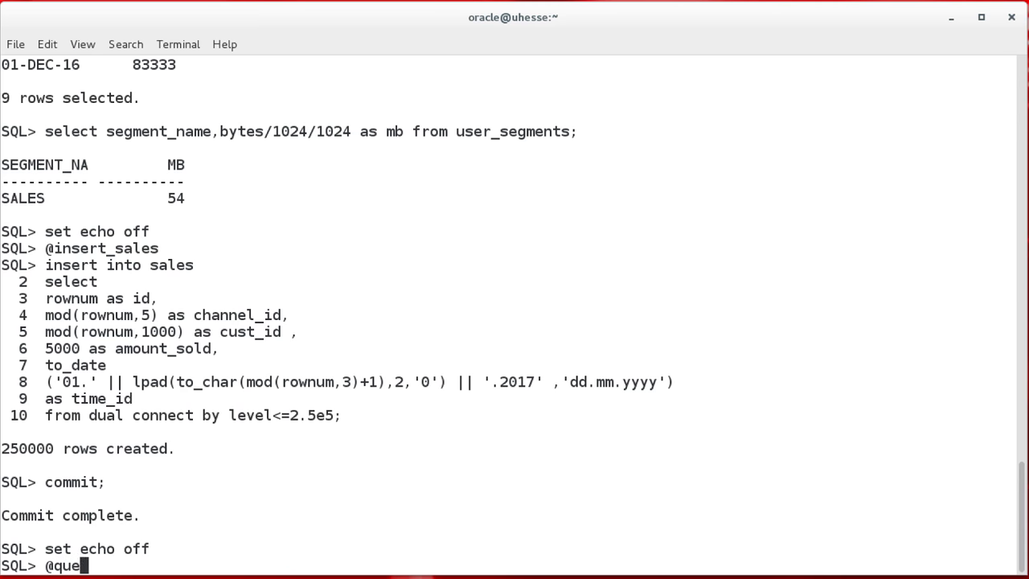
{"action": "type", "text": "ry_sa"}
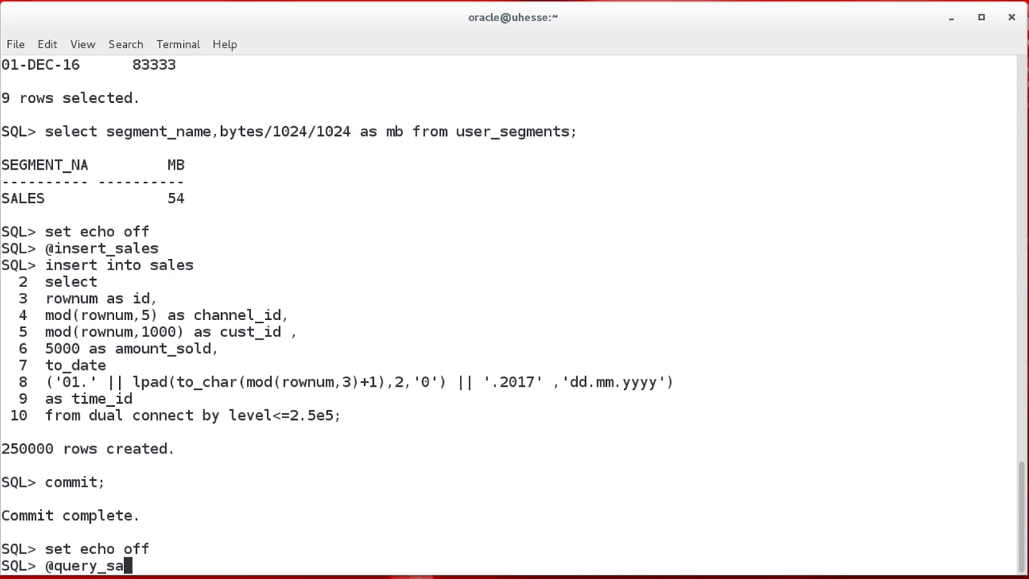
{"action": "type", "text": "les"}
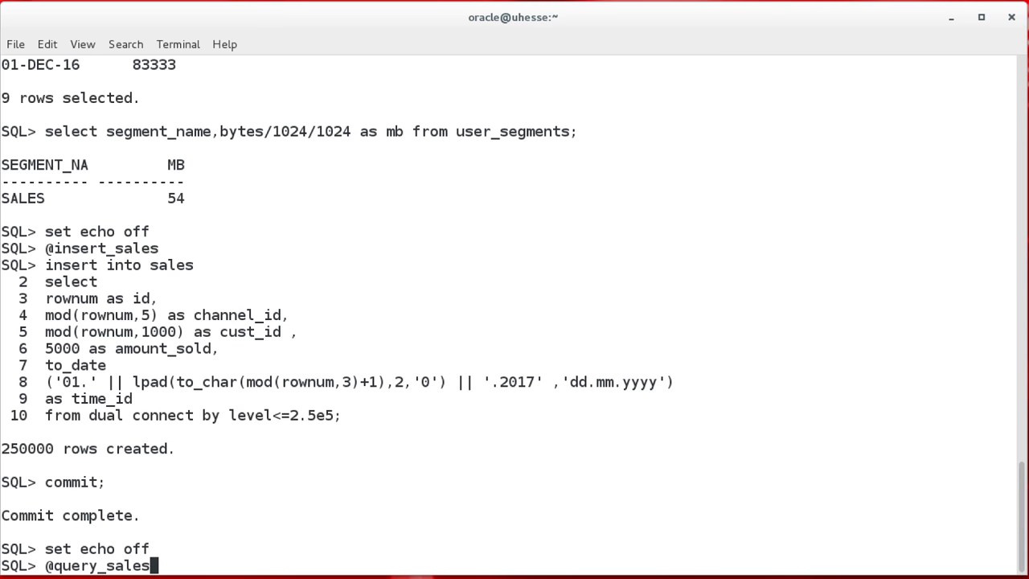
{"action": "key", "text": "Return"}
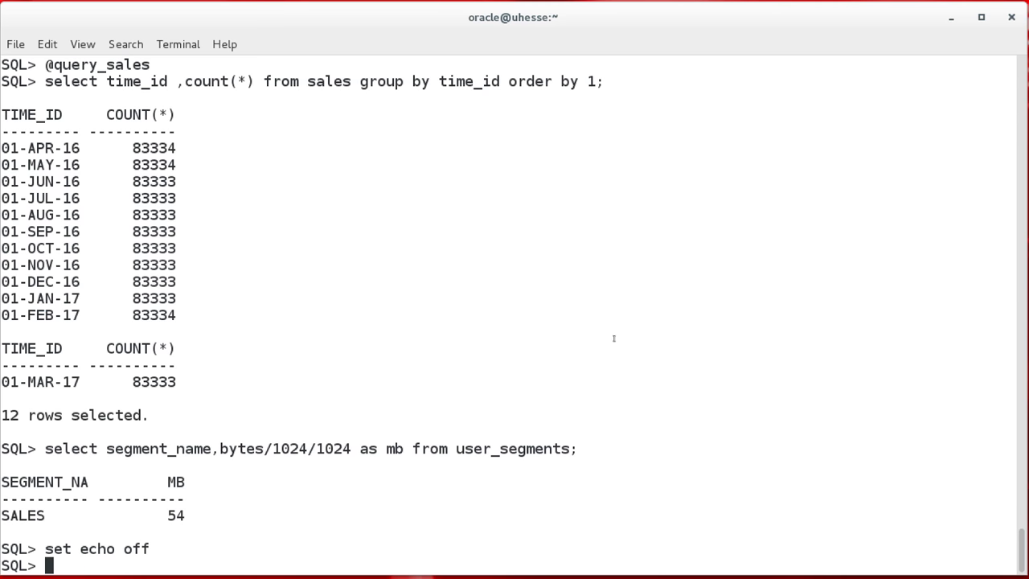
Delete the sales rows dated before 01.07.2016 and commit
{"action": "type", "text": "delete from sales where time_id<to_date('01.07.2016','dd.mm.yyyy');"}
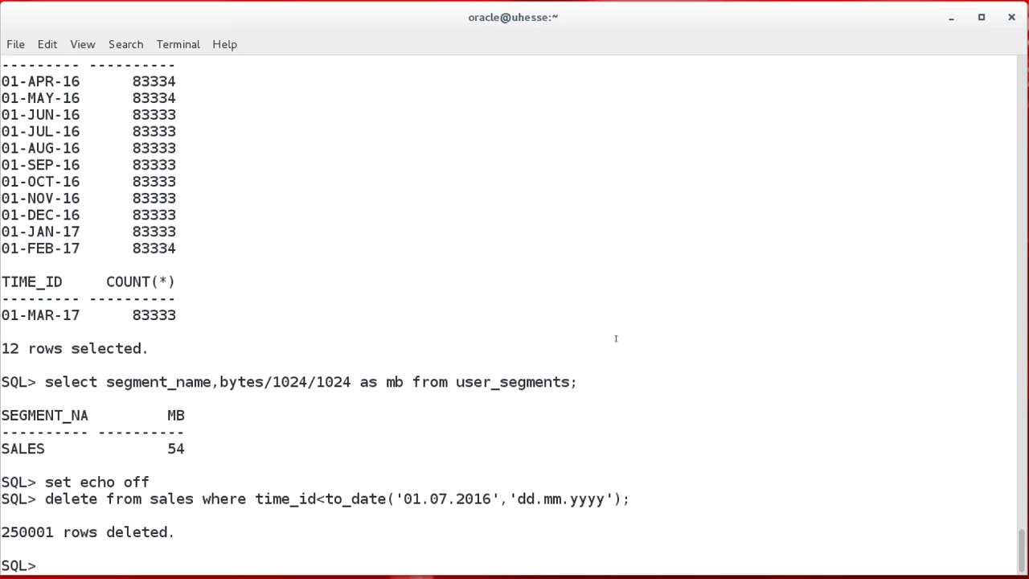
{"action": "type", "text": "co"}
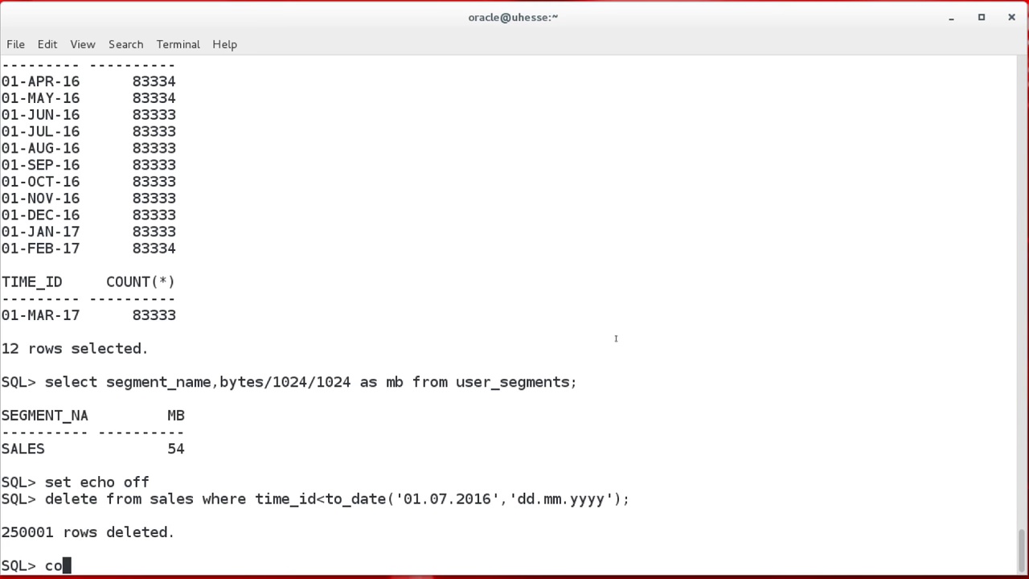
{"action": "type", "text": "mmit"}
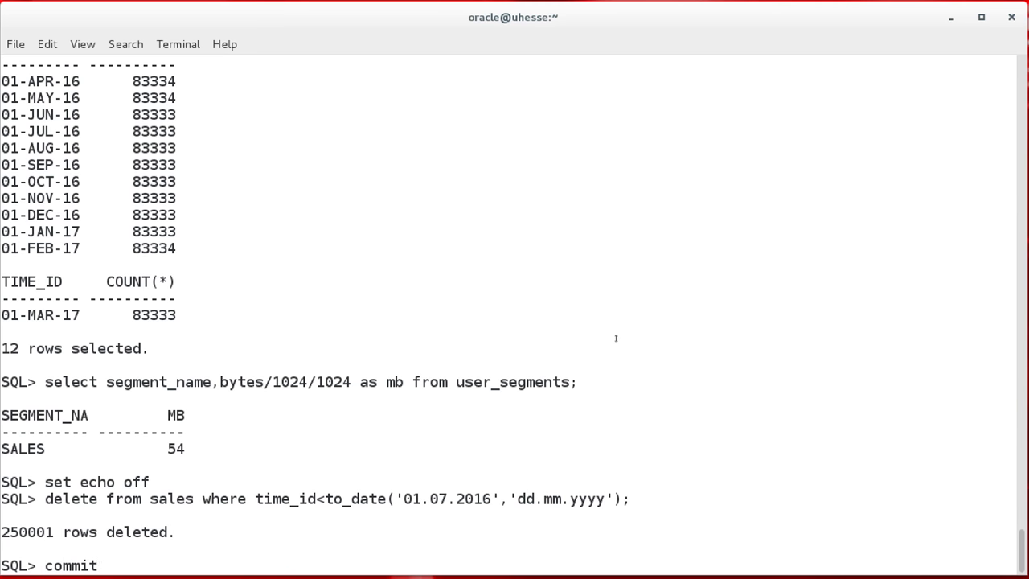
{"action": "key", "text": "Return"}
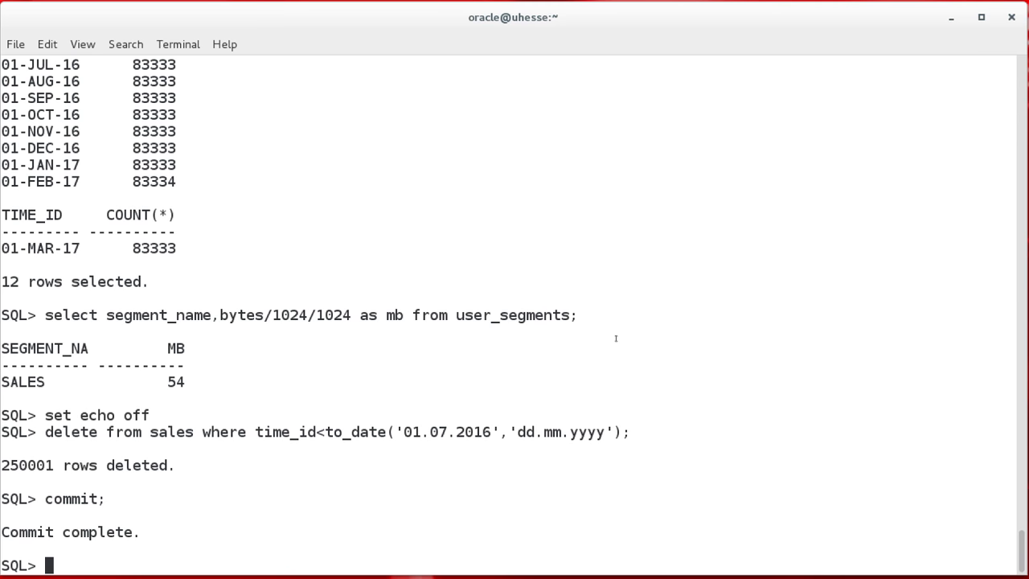
{"action": "type", "text": "@que"}
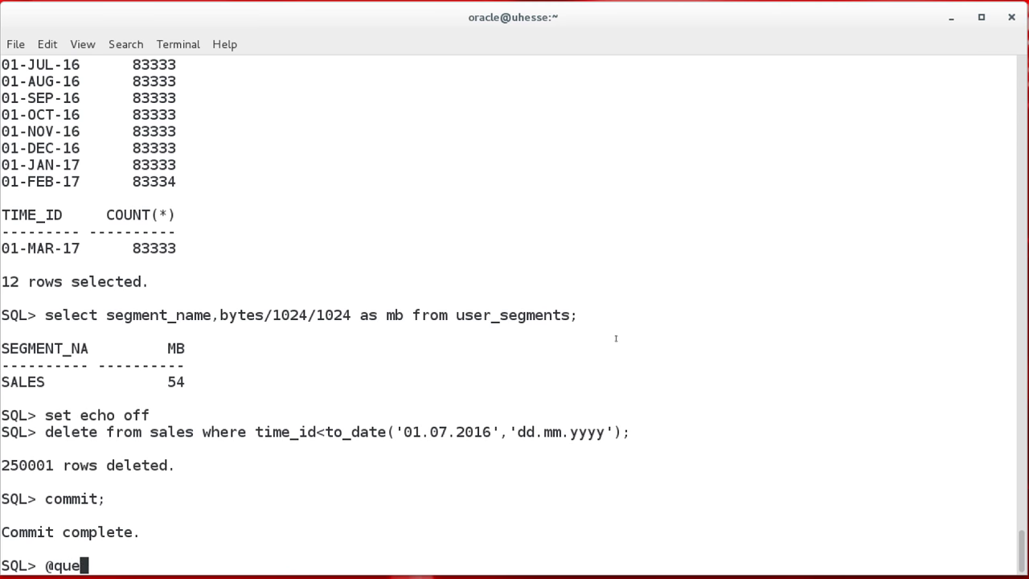
{"action": "type", "text": "ry_sale"}
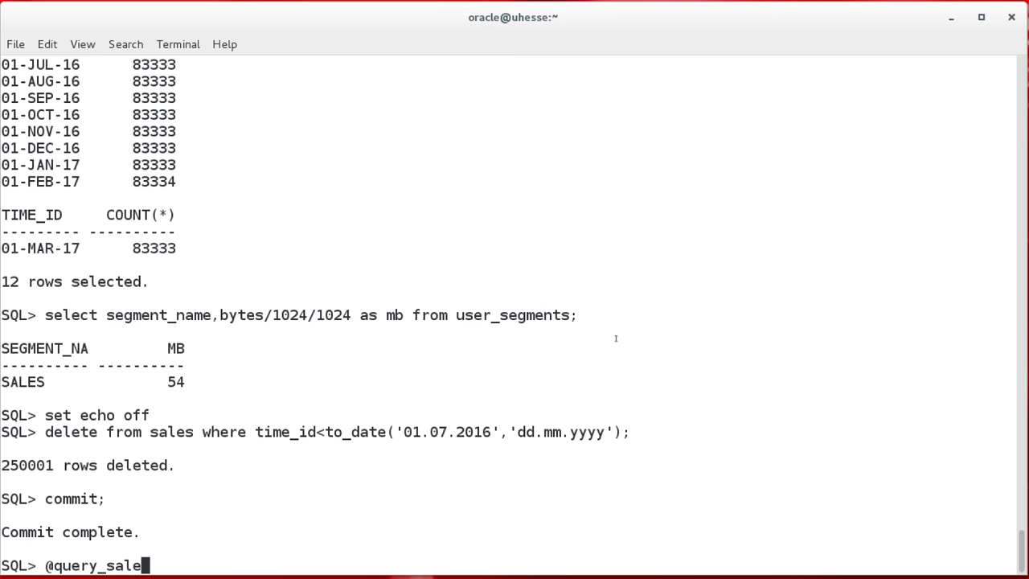
{"action": "type", "text": "s;"}
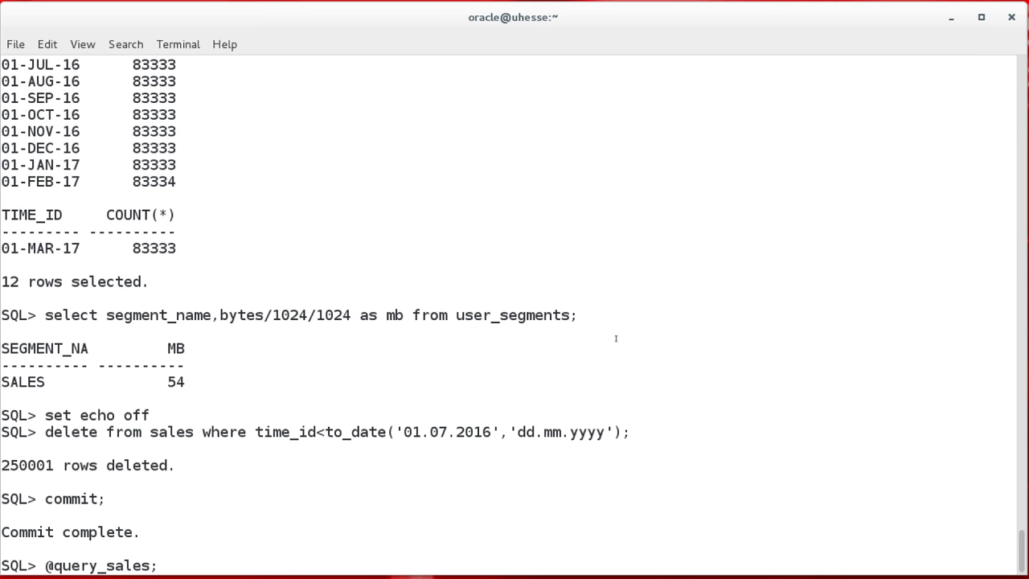
{"action": "scroll", "scroll_direction": "down", "scroll_amount": 3}
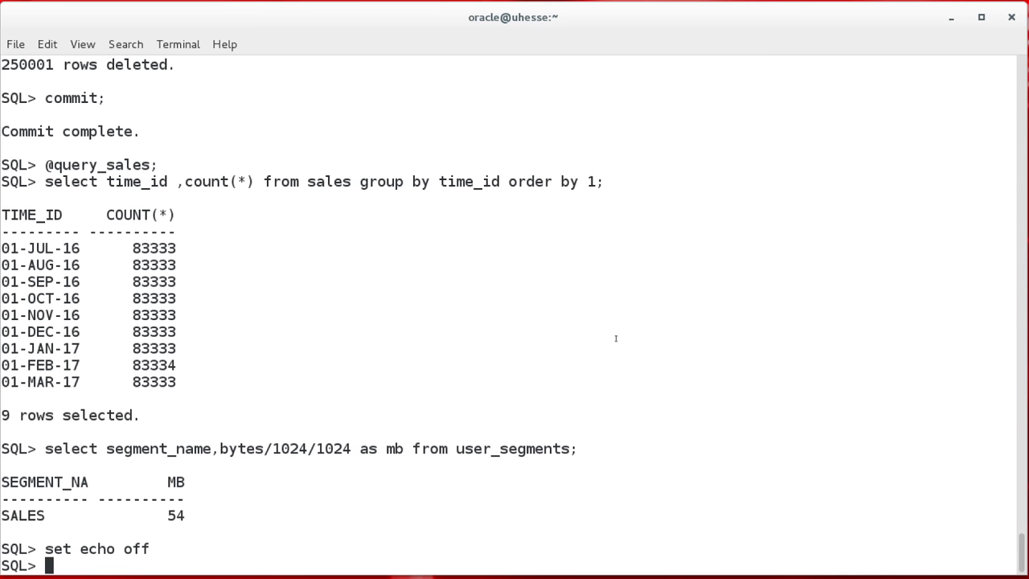
Try ALTER TABLE sales SHRINK SPACE, which fails with ORA-10636
{"action": "type", "text": "alter"}
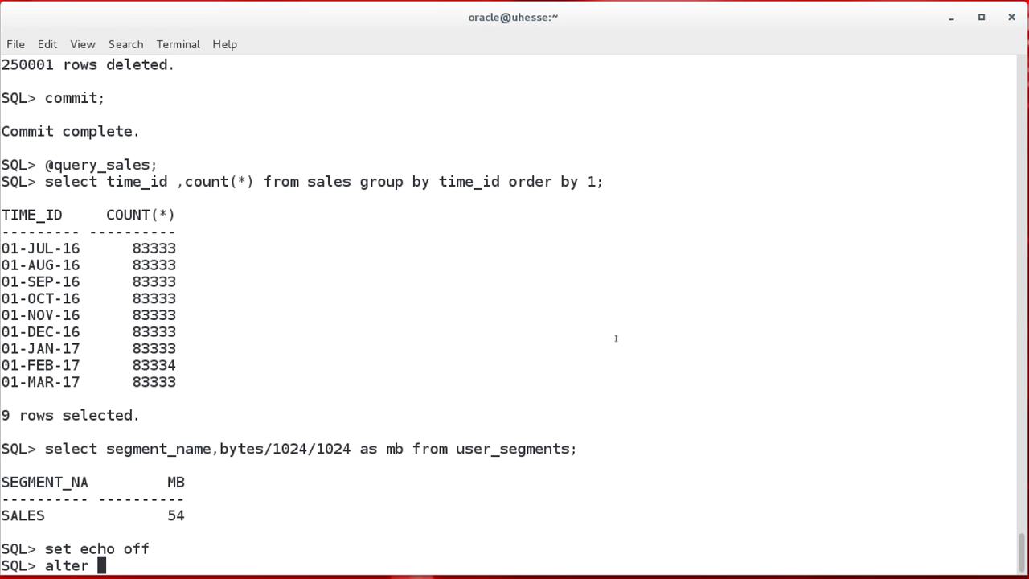
{"action": "type", "text": "table"}
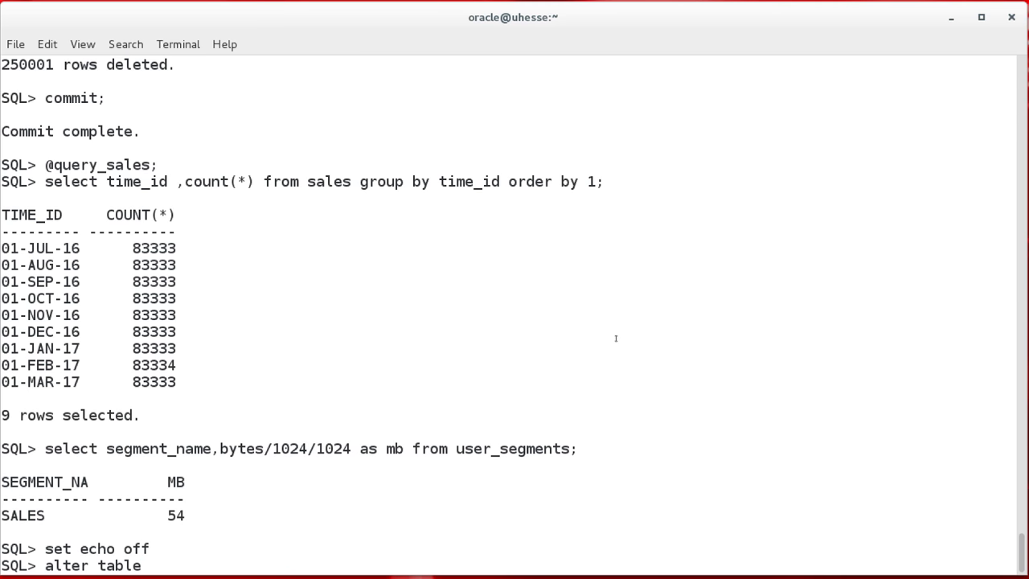
{"action": "type", "text": "sales"}
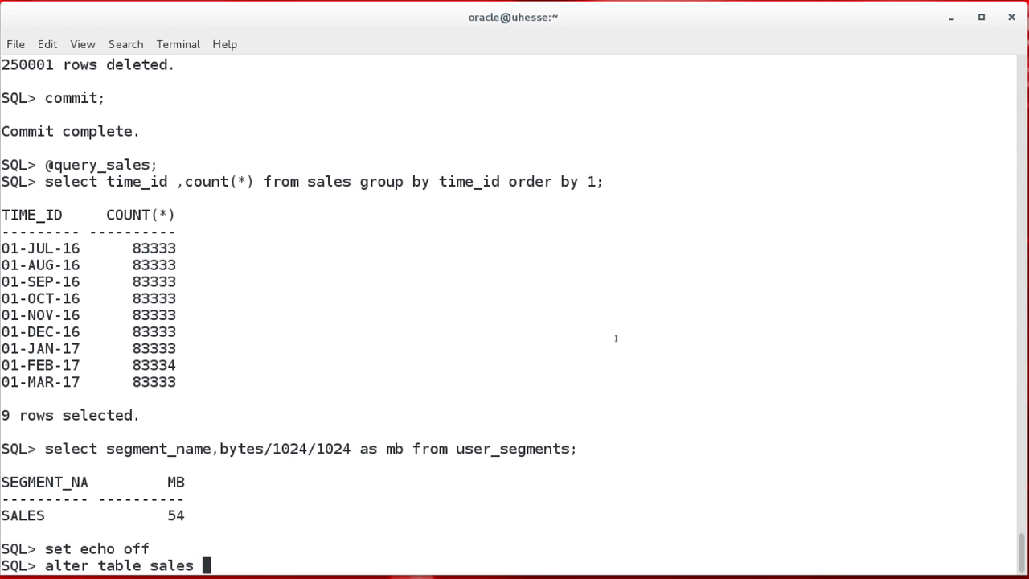
{"action": "type", "text": "shrink spa"}
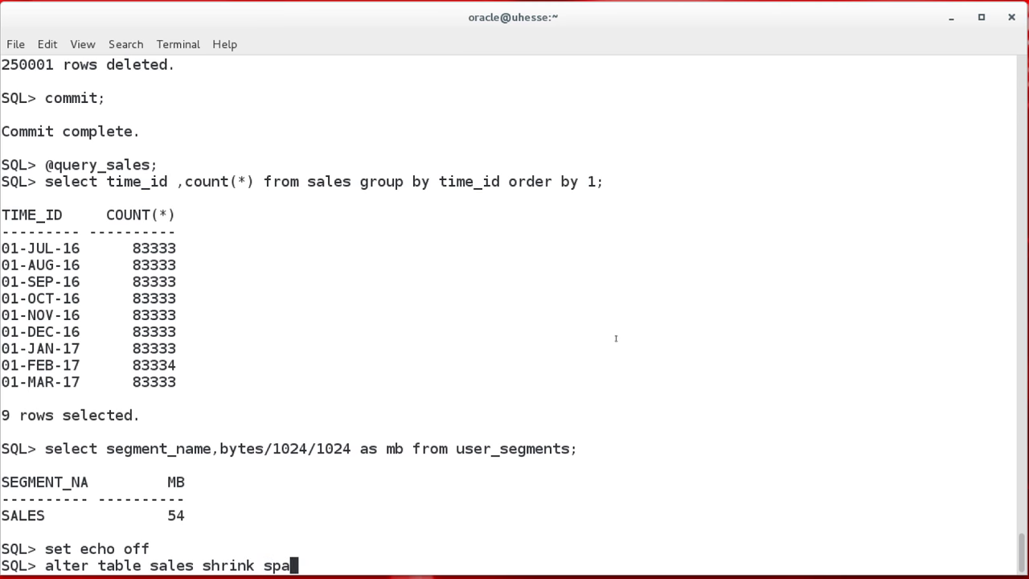
{"action": "type", "text": "ce;"}
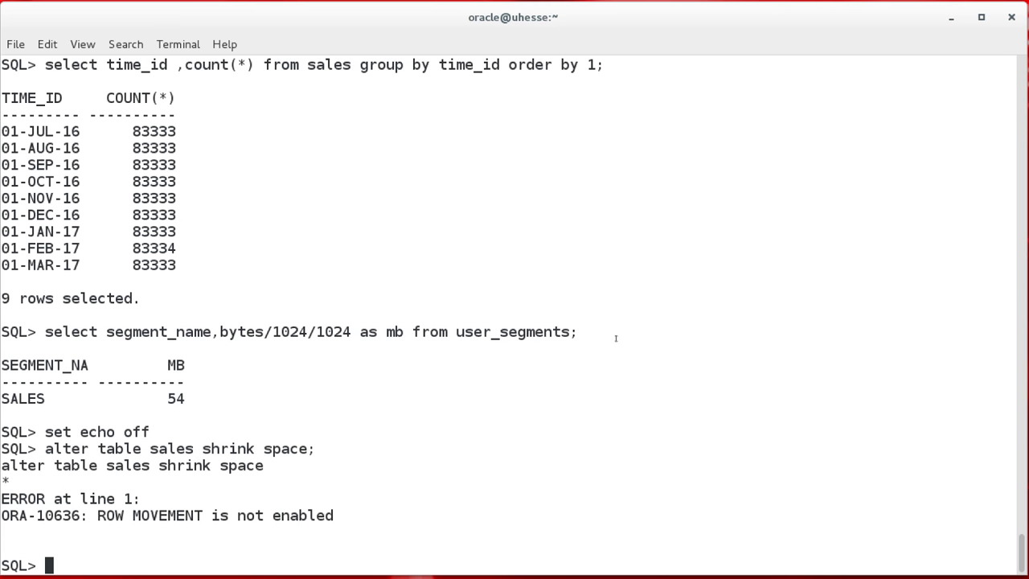
Enable row movement on the sales table with ALTER TABLE sales ENABLE ROW MOVEMENT
{"action": "type", "text": "alter"}
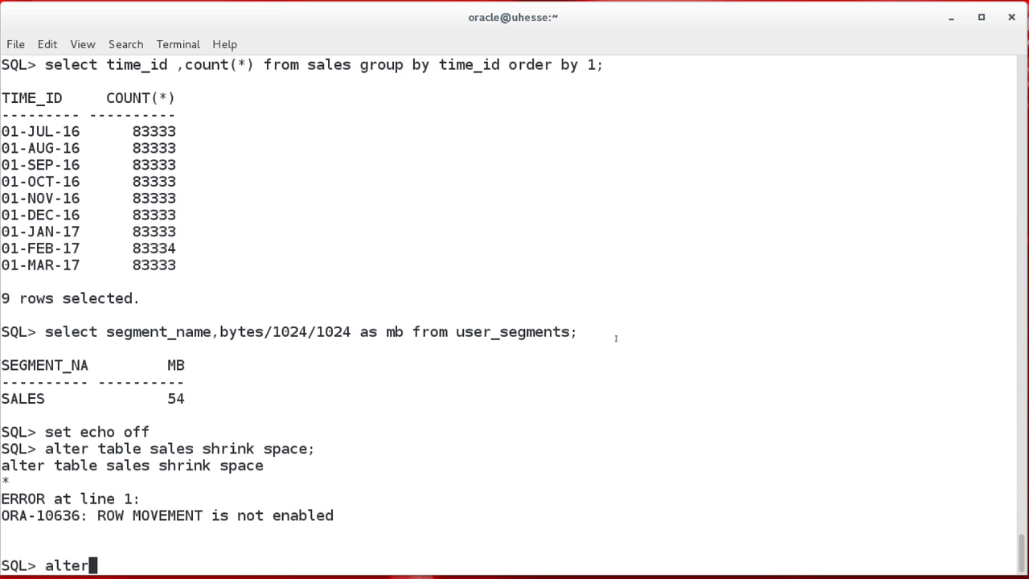
{"action": "type", "text": "table sal"}
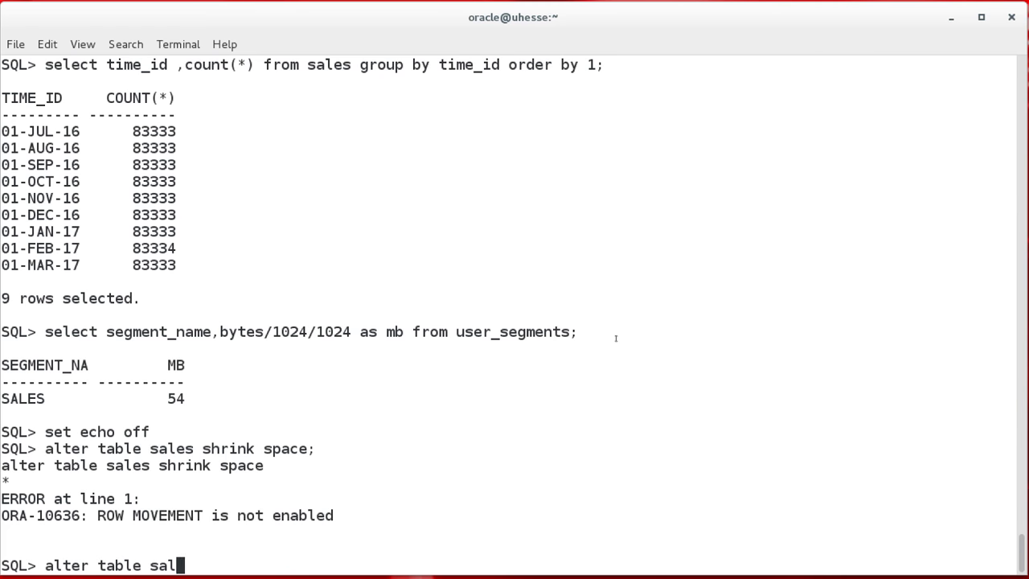
{"action": "type", "text": "es enabl"}
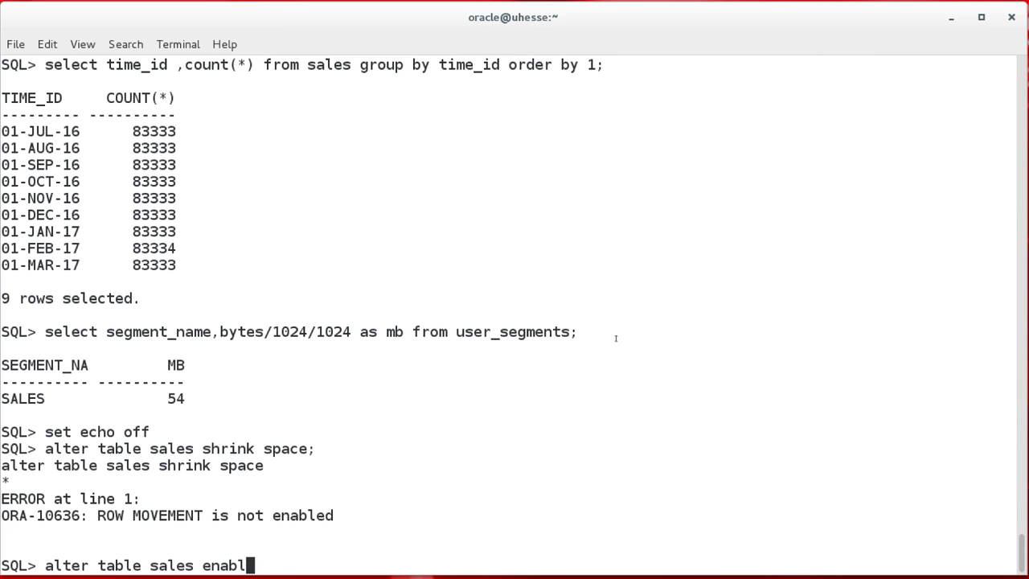
{"action": "type", "text": "e row mo"}
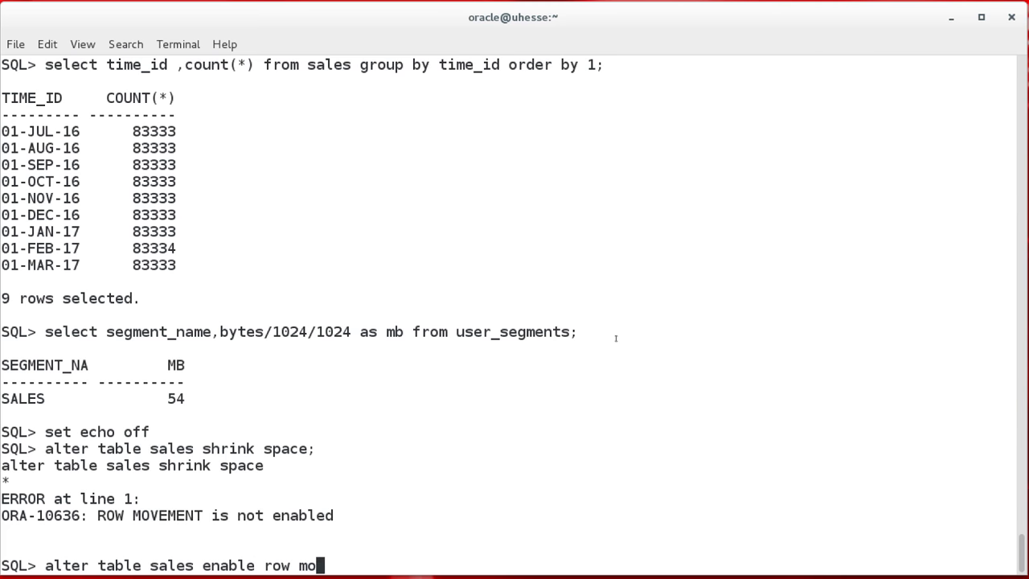
{"action": "type", "text": "vement"}
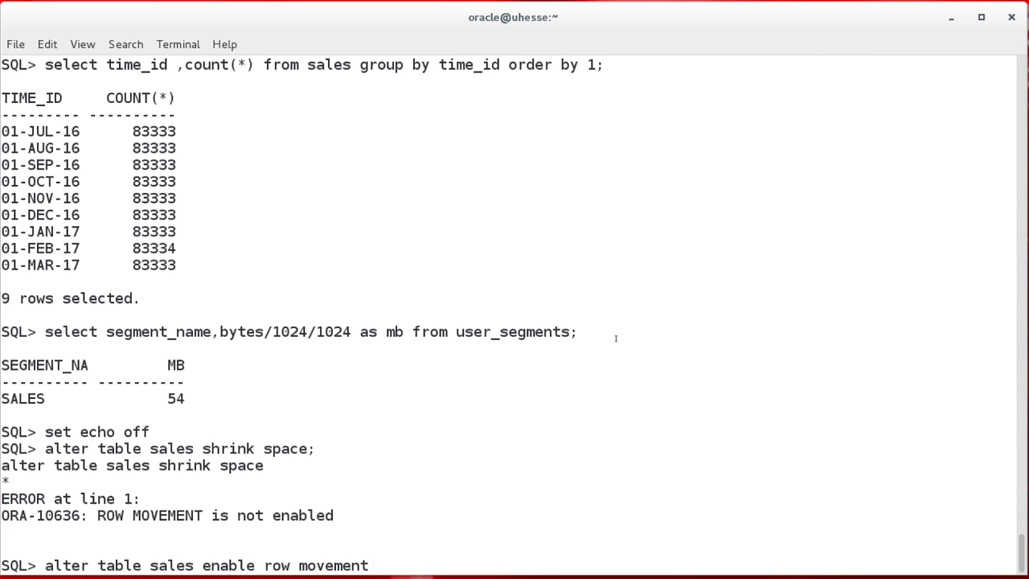
{"action": "key", "text": "Return"}
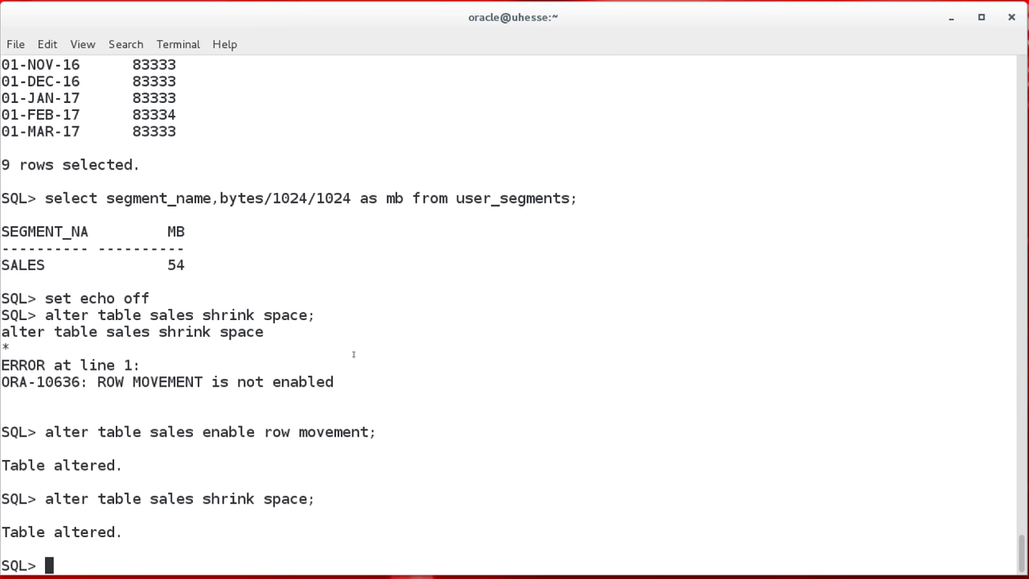
{"action": "type", "text": "@quer"}
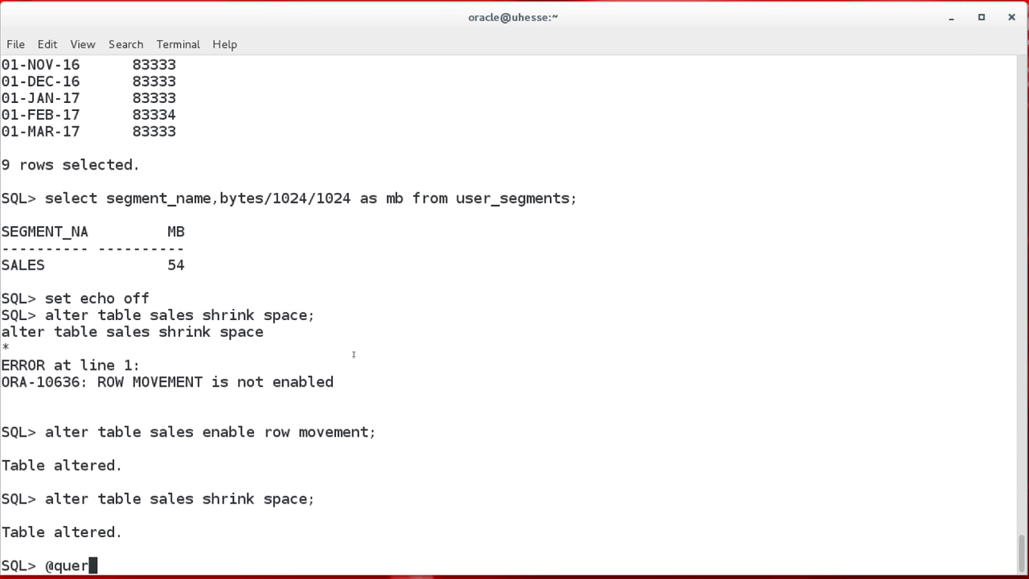
{"action": "type", "text": "y_sal"}
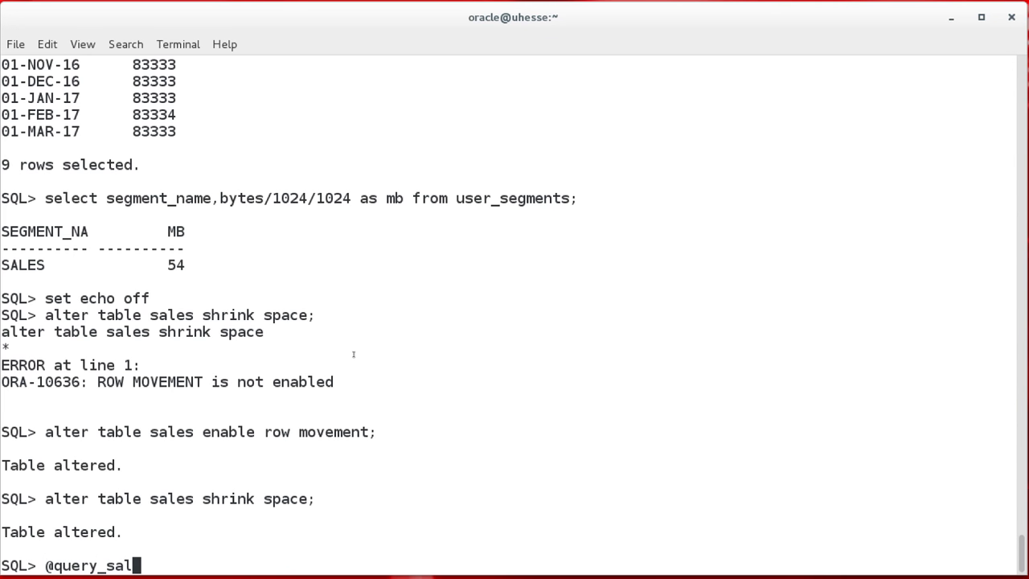
{"action": "type", "text": "es"}
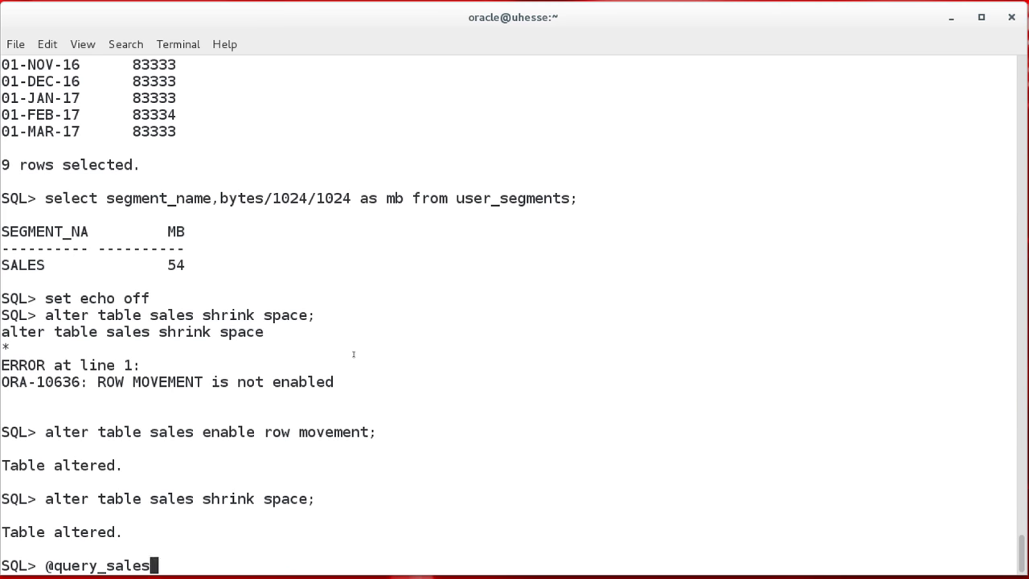
{"action": "key", "text": "Return"}
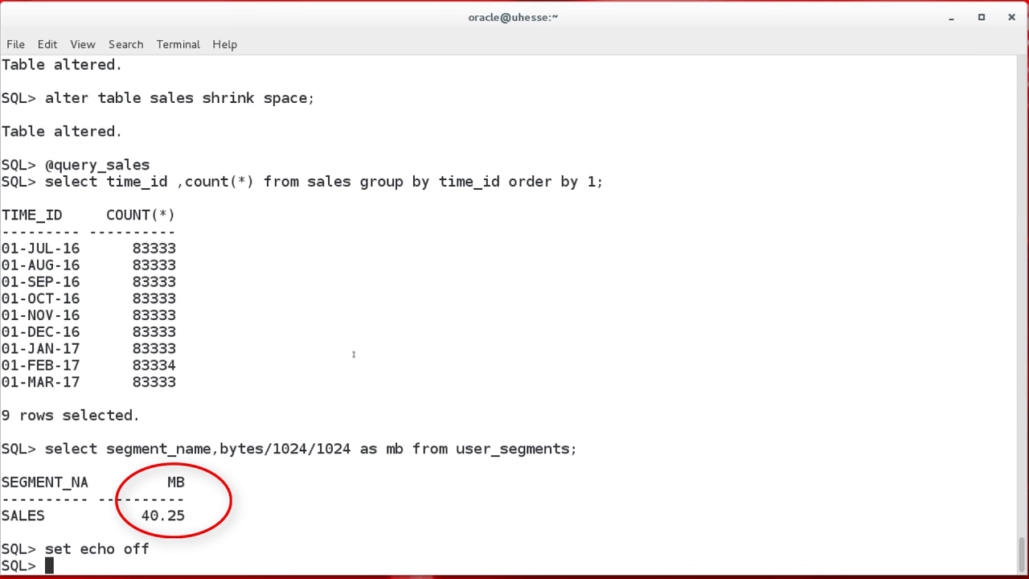